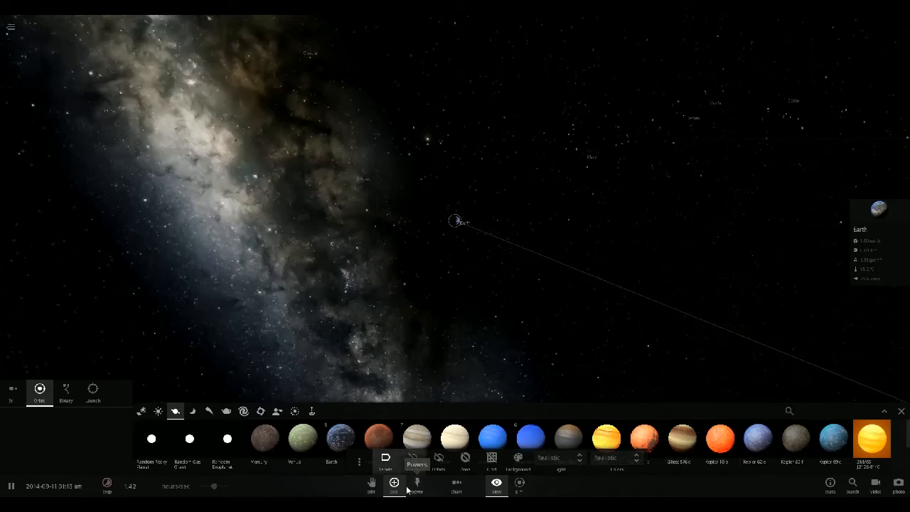
{"action": "mouse_move", "coordinate": [526, 438]}
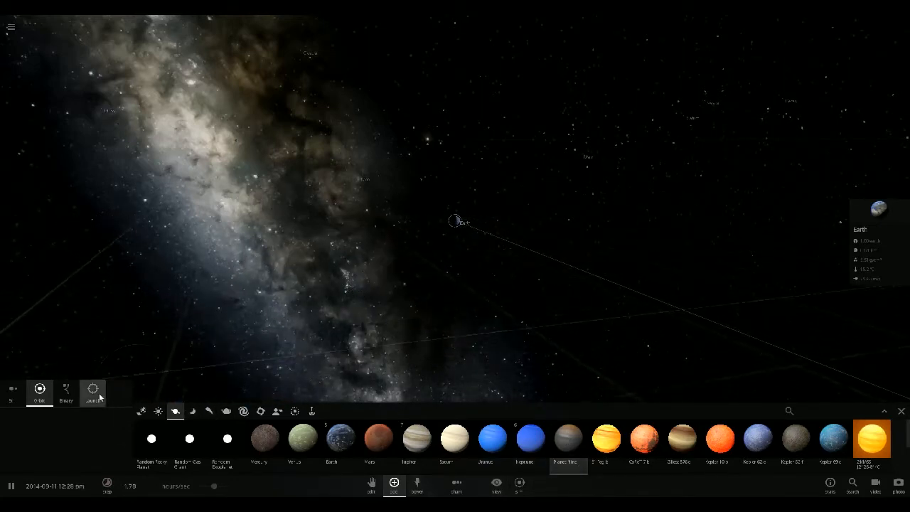
Close the Add objects library, leaving Earth's details over the solar system view.
{"action": "left_click", "coordinate": [92, 392]}
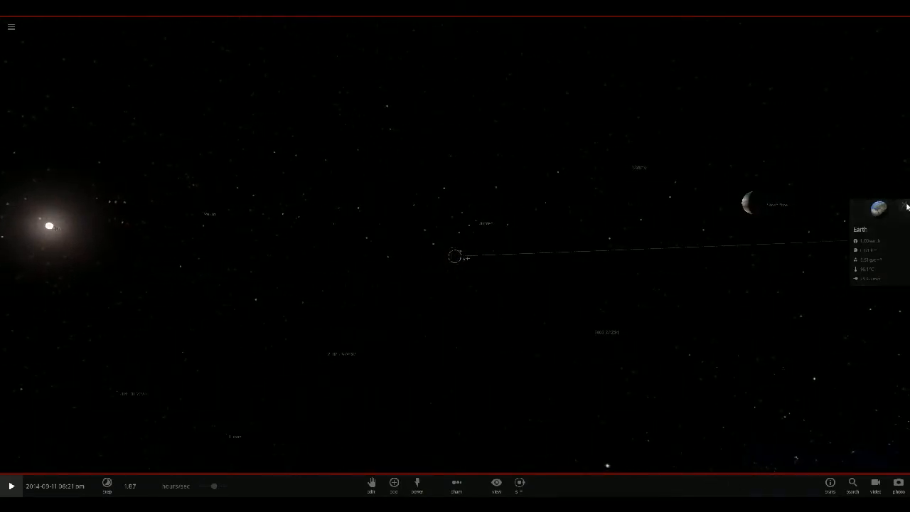
Focus the camera on Earth so the banded gas giant appears beside it.
{"action": "left_click", "coordinate": [904, 206]}
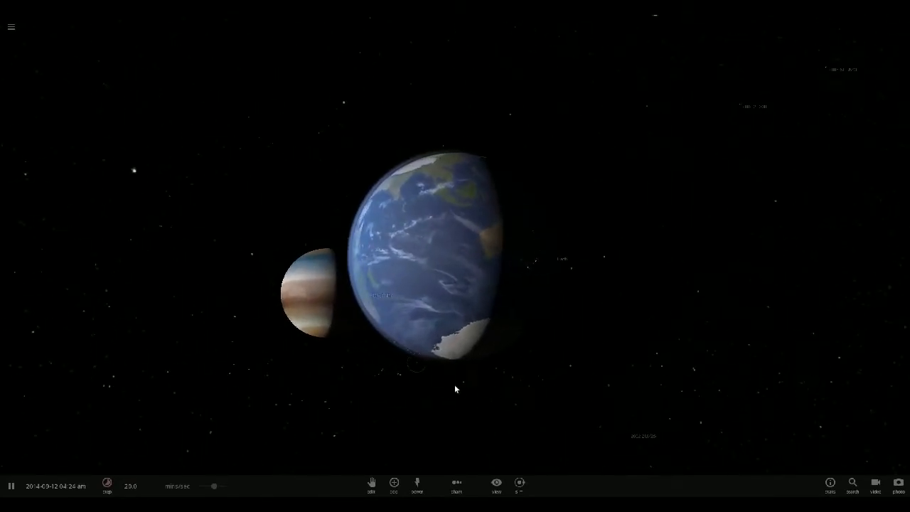
Position the enlarged Planet Nine beside Earth and start the simulation running.
{"action": "left_click", "coordinate": [496, 487]}
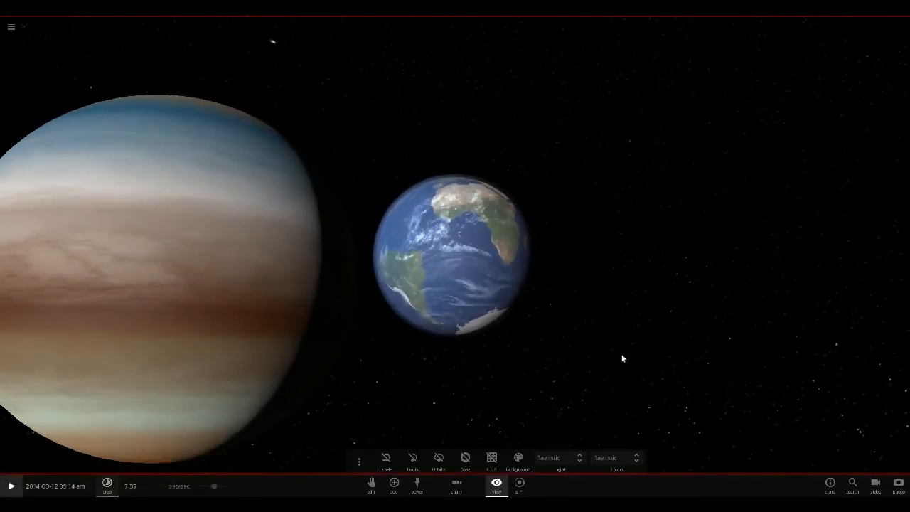
{"action": "left_click", "coordinate": [10, 486]}
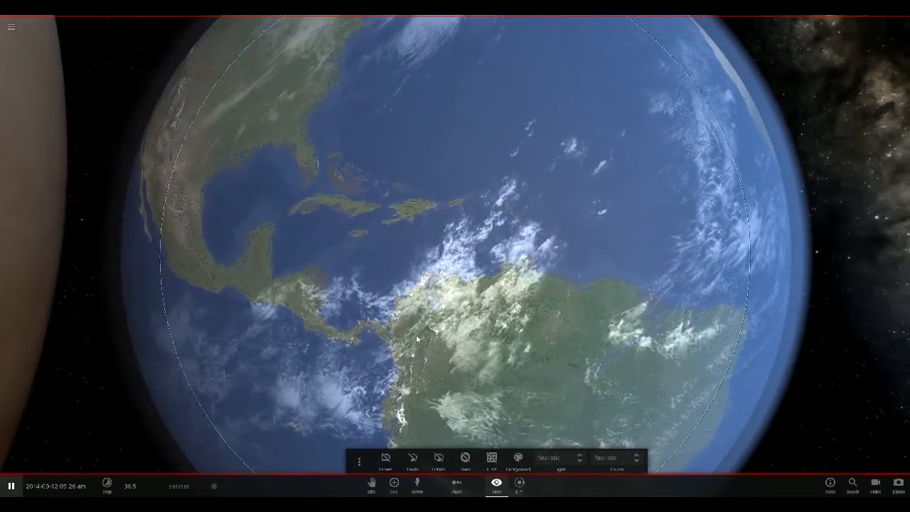
Pause the simulation as Planet Nine reaches Earth's Americas.
{"action": "left_click", "coordinate": [9, 486]}
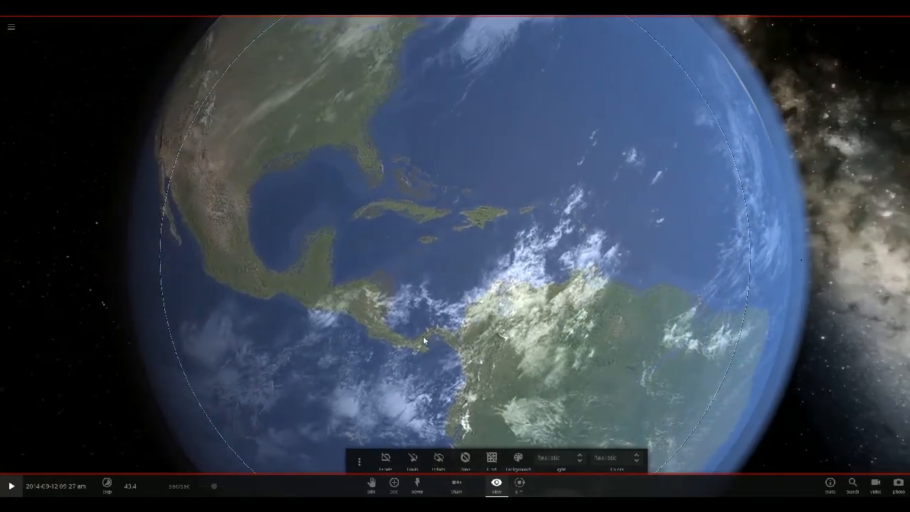
Resume the simulation so the gas giant presses against Earth's edge.
{"action": "left_click", "coordinate": [9, 483]}
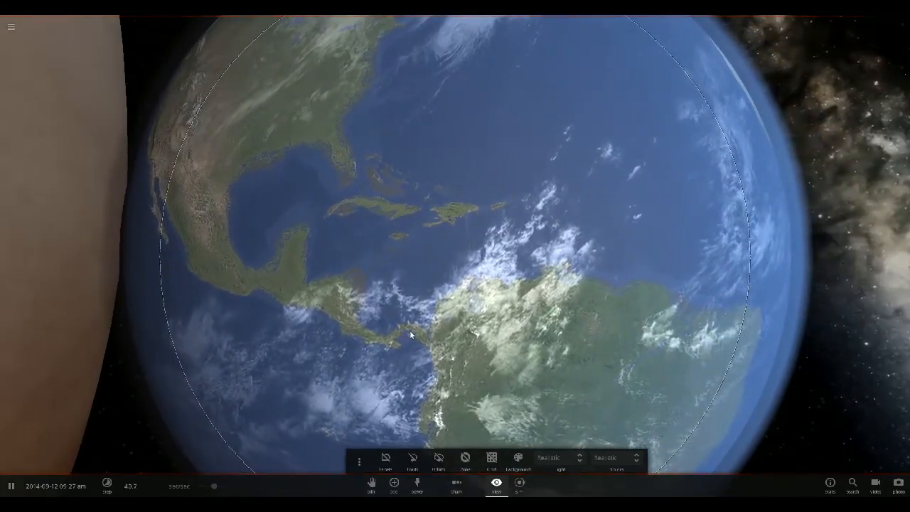